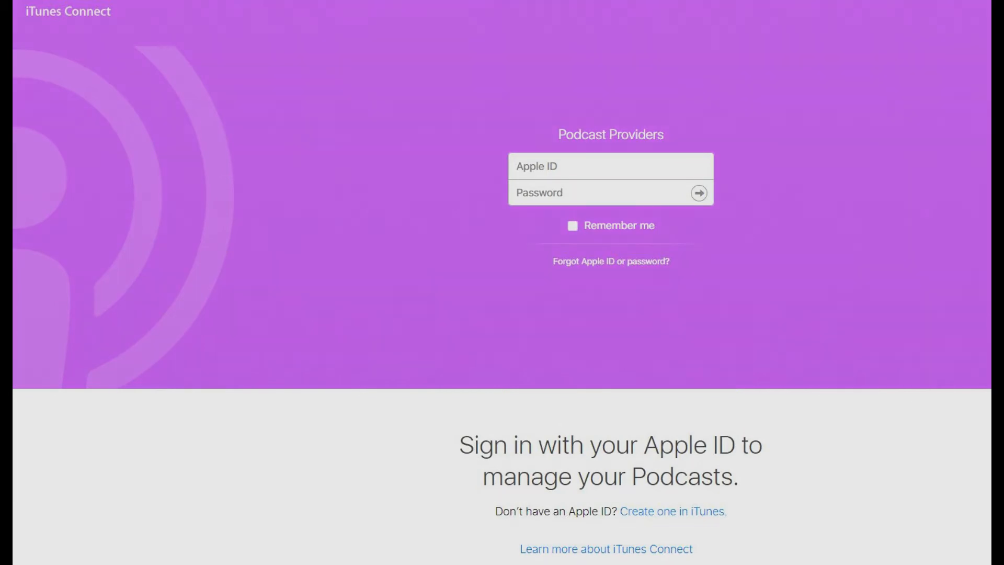
Submit the Apple ID sign-in to reach the Podcast Providers account.
{"action": "left_click", "coordinate": [699, 193]}
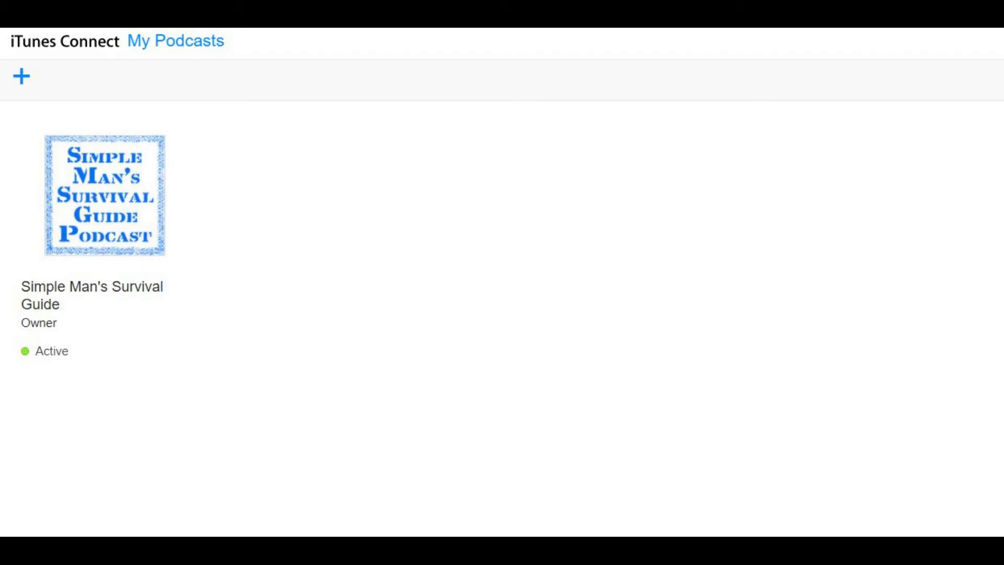
Select the Simple Man's Survival Guide podcast from the My Podcasts list.
{"action": "left_click", "coordinate": [105, 196]}
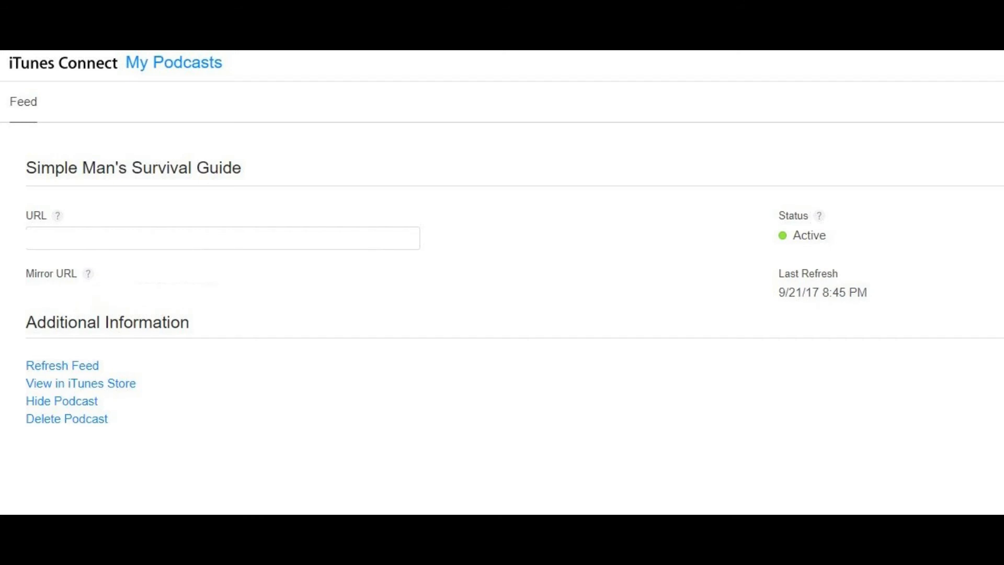
Request a Refresh Feed for Simple Man's Survival Guide and confirm it in the dialog.
{"action": "left_click", "coordinate": [62, 365]}
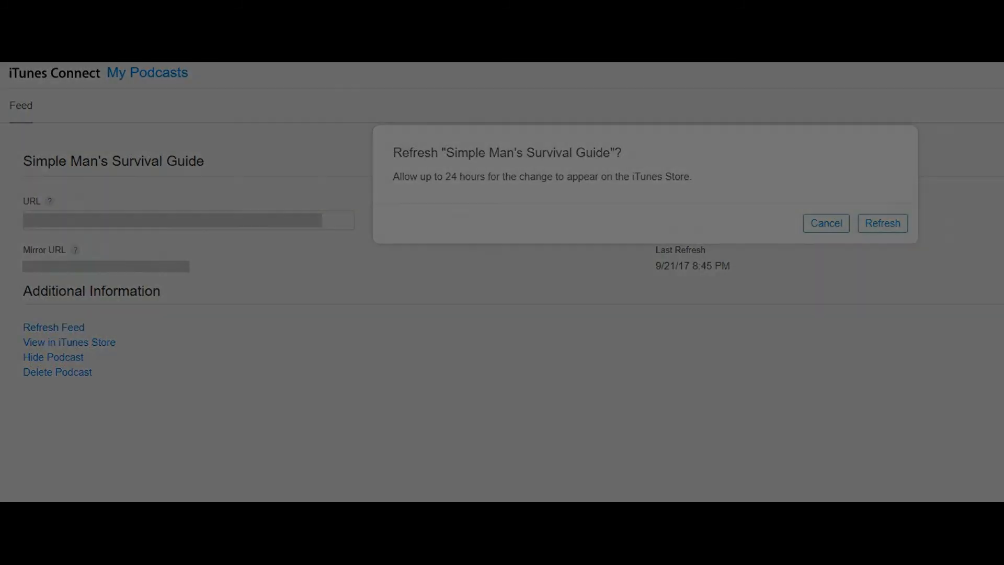
{"action": "left_click", "coordinate": [882, 224]}
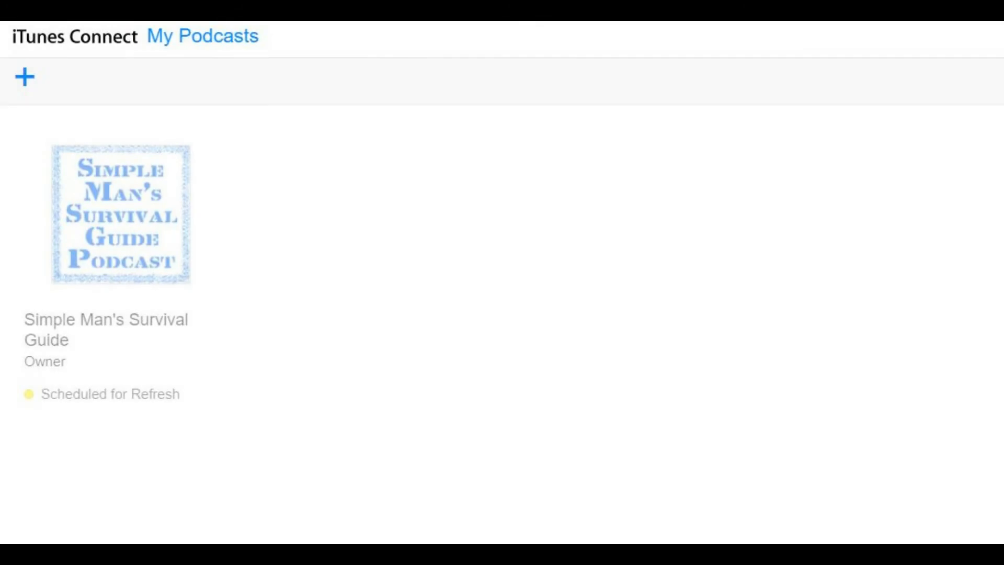